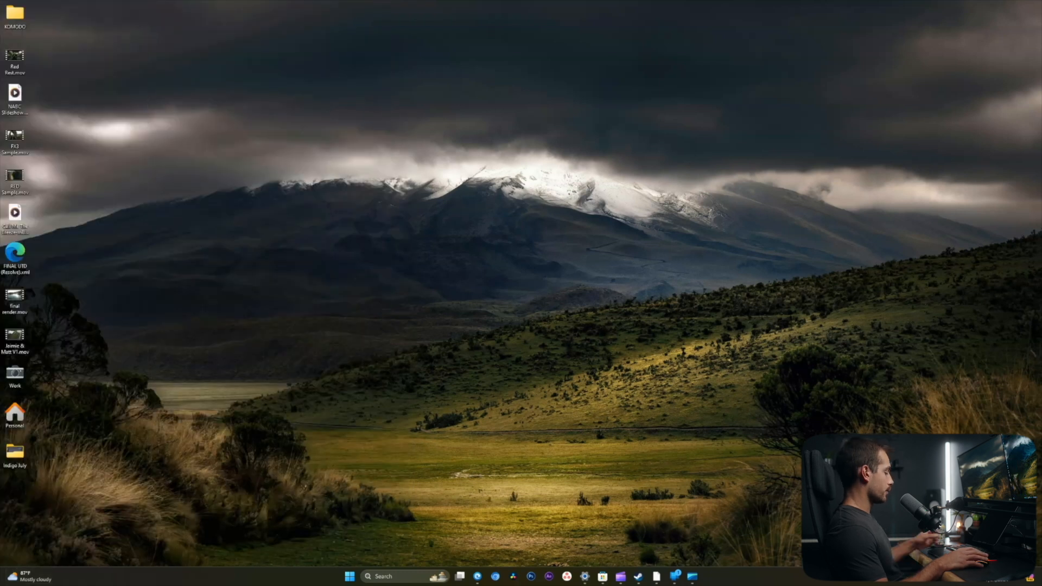
Step: Bring up the Widgets board from the weather icon on the taskbar
{"action": "left_click", "coordinate": [10, 576]}
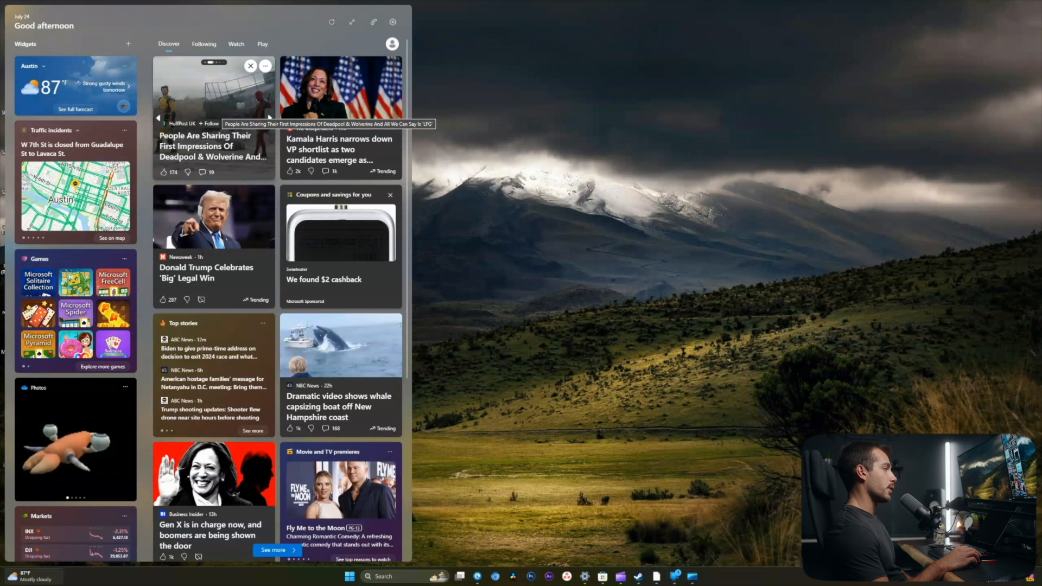
Step: Turn off the news feed in board settings and reopen the board showing widgets only
{"action": "scroll", "scroll_direction": "down", "scroll_amount": 3}
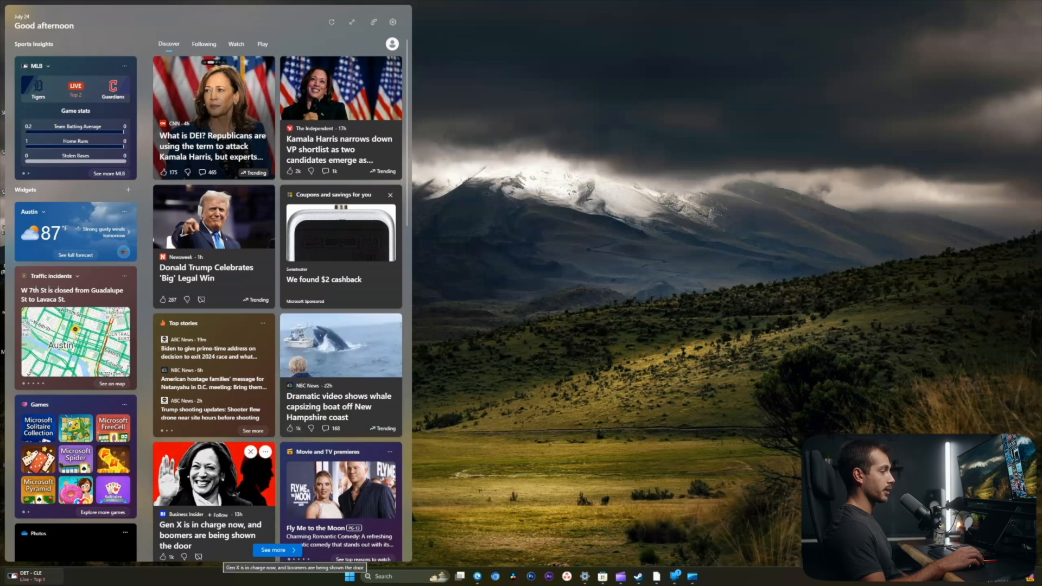
{"action": "mouse_move", "coordinate": [392, 22]}
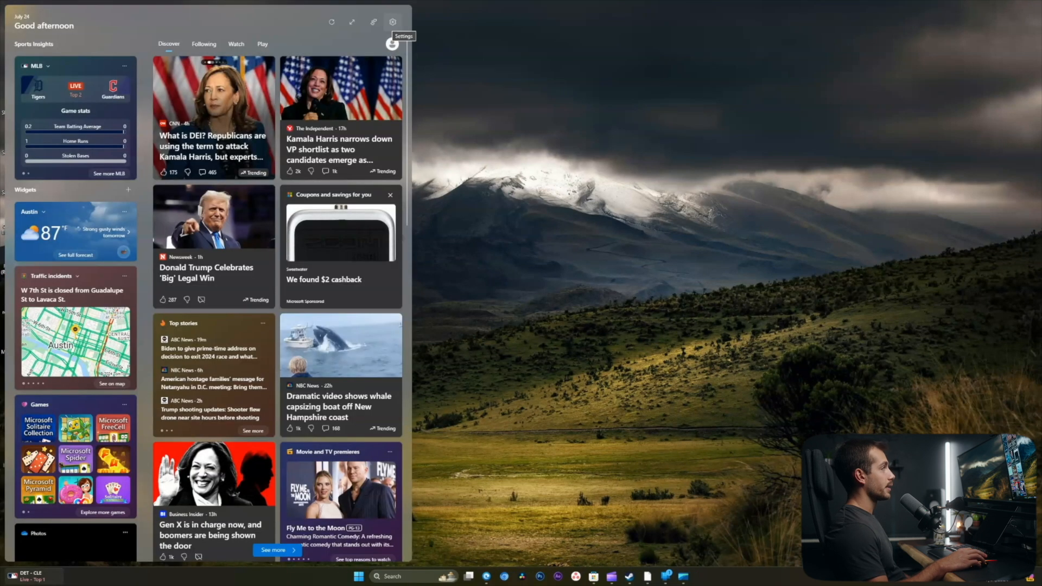
{"action": "left_click", "coordinate": [392, 21]}
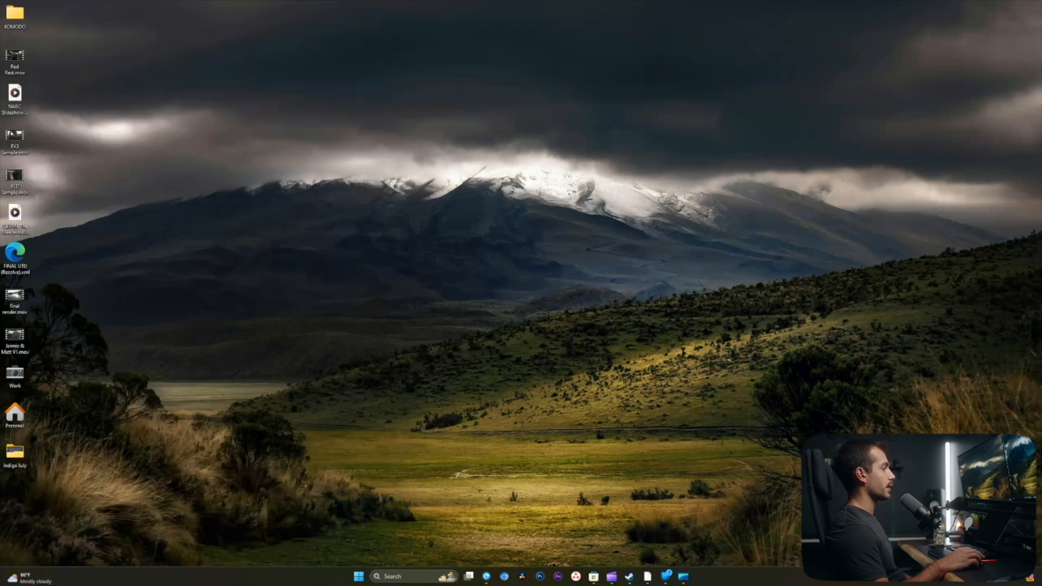
{"action": "left_click", "coordinate": [26, 576]}
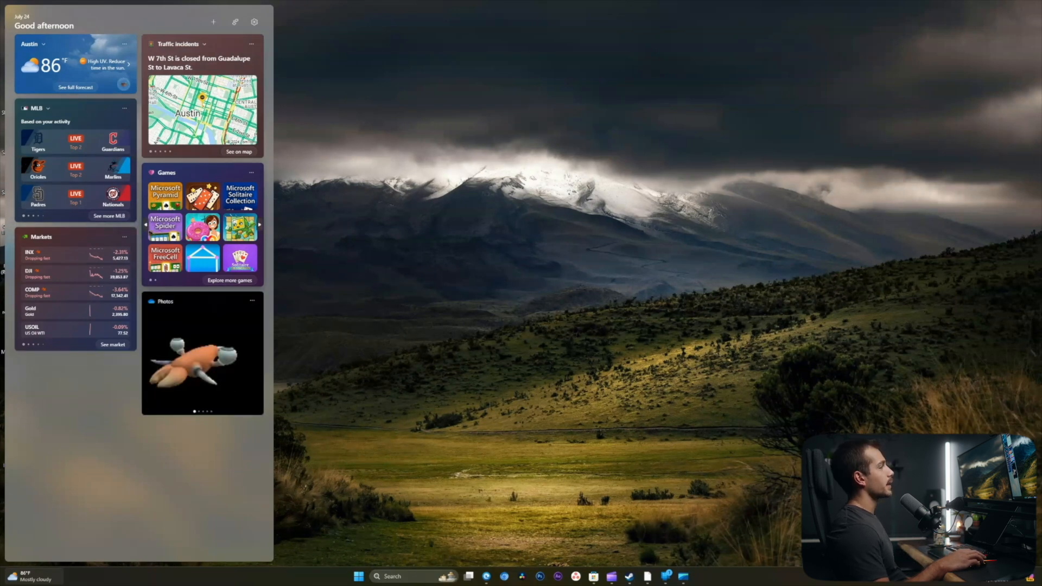
Step: Hide the Games widget and the MLB widget via their ••• menus
{"action": "left_click", "coordinate": [252, 173]}
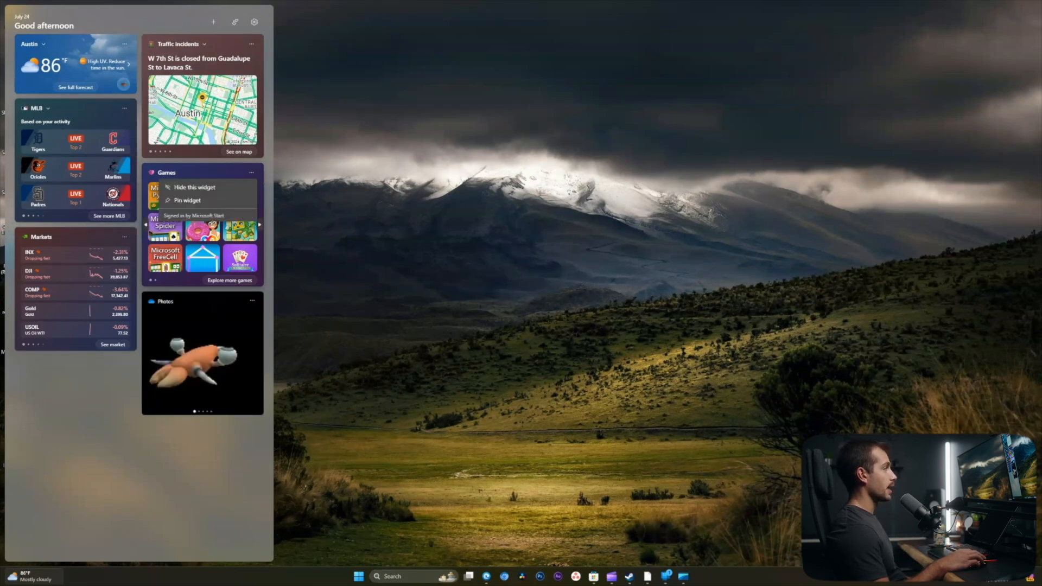
{"action": "left_click", "coordinate": [193, 187]}
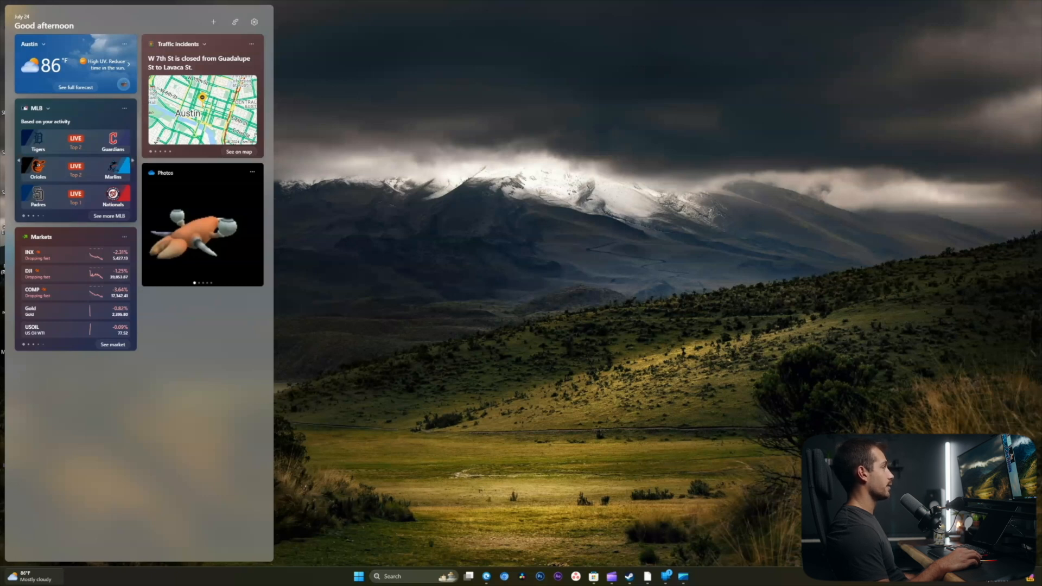
{"action": "left_click", "coordinate": [124, 108]}
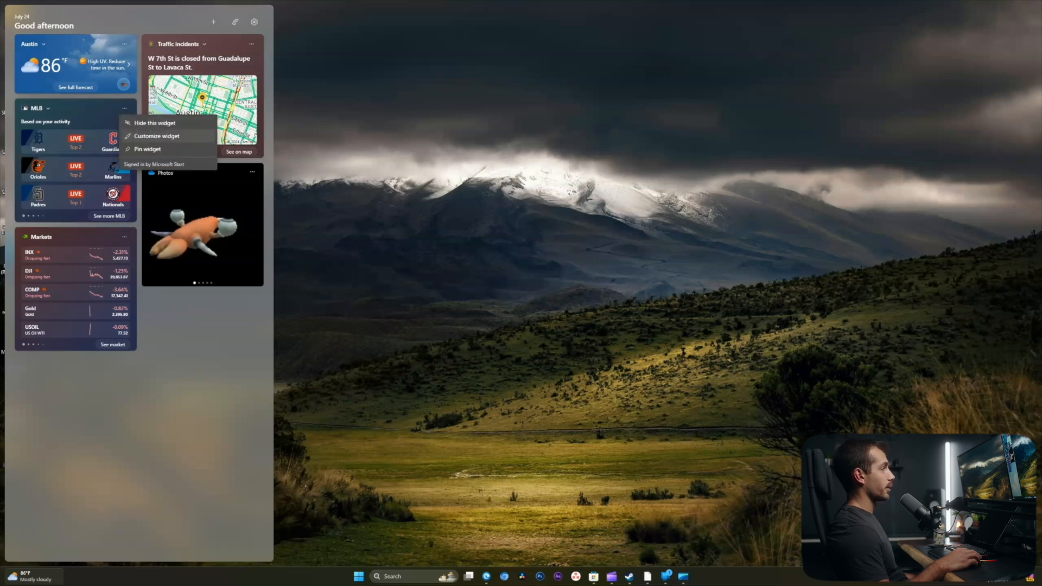
{"action": "left_click", "coordinate": [154, 122]}
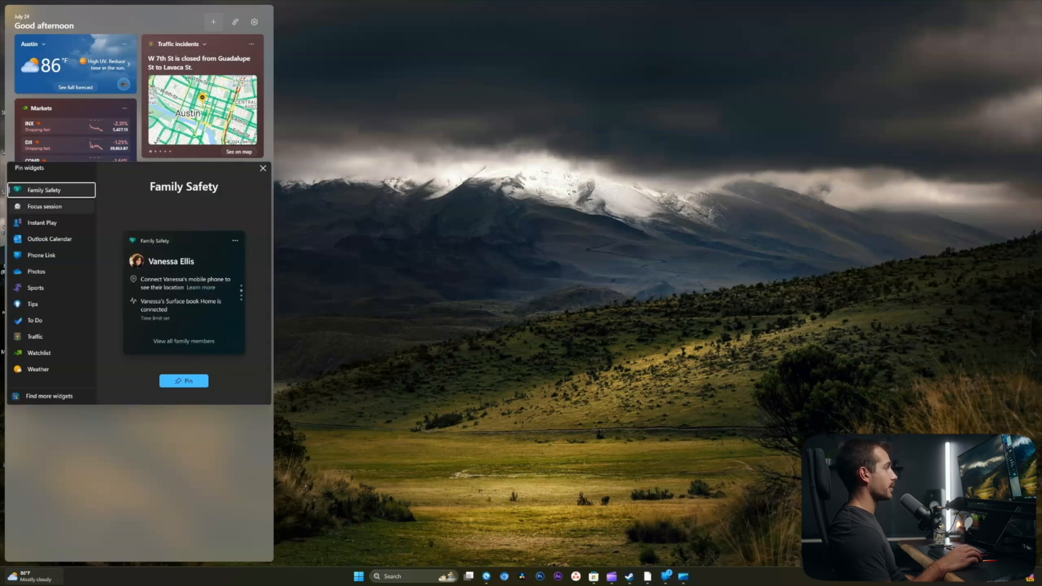
Step: Pin the Focus session, Phone Link and To Do widgets to the board
{"action": "left_click", "coordinate": [44, 206]}
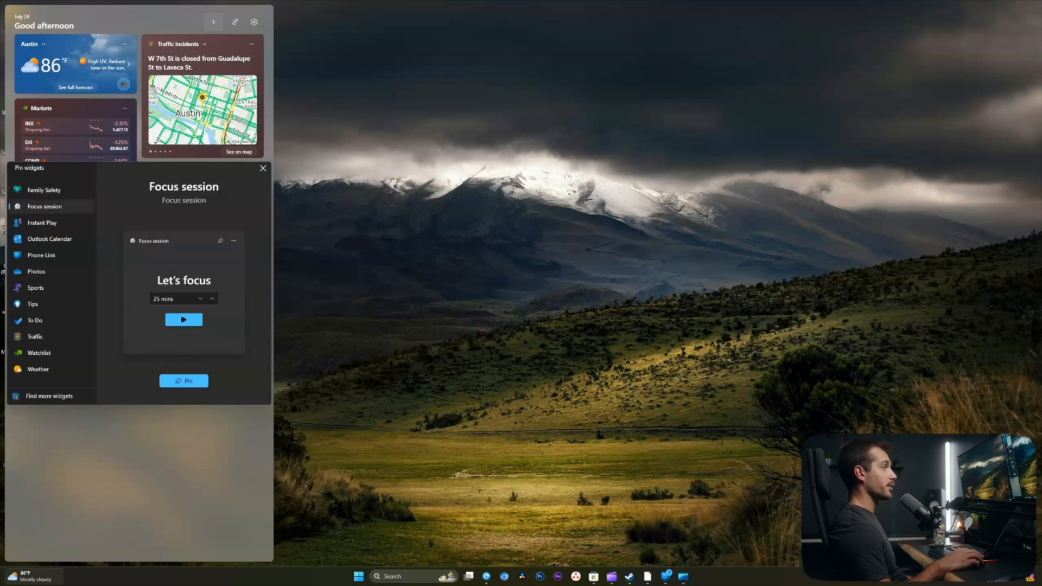
{"action": "left_click", "coordinate": [183, 381]}
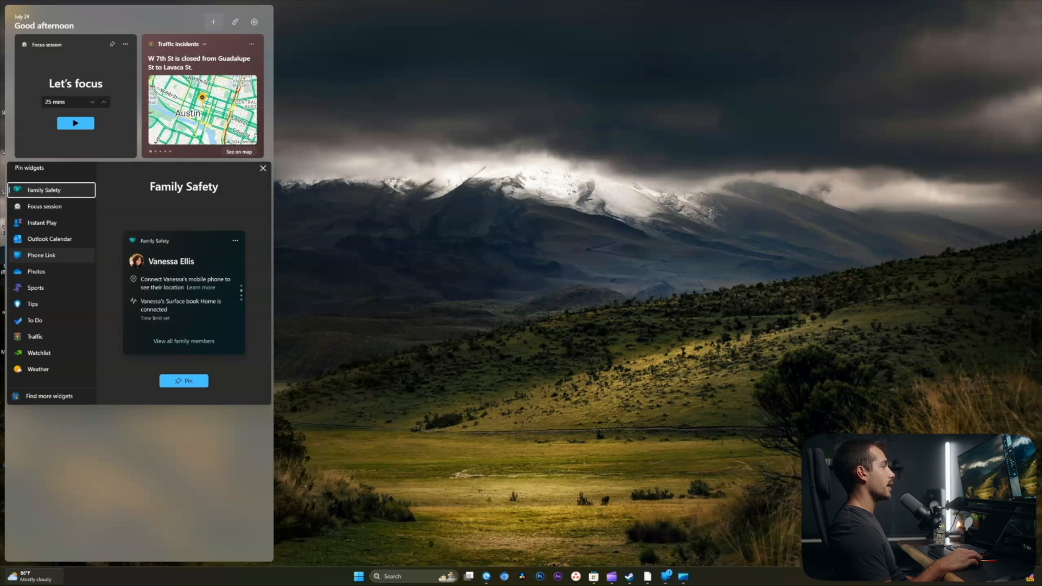
{"action": "left_click", "coordinate": [41, 255]}
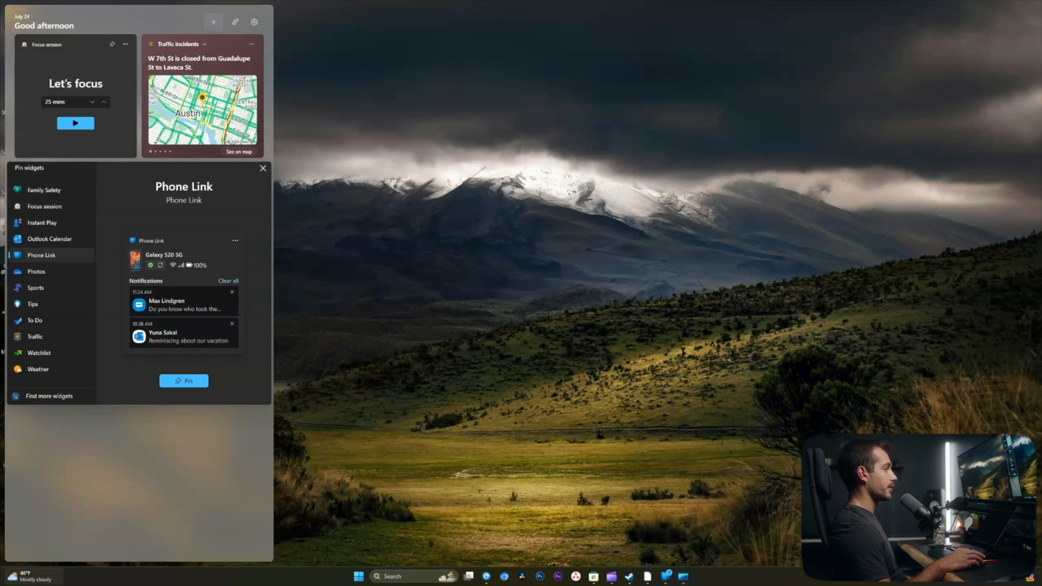
{"action": "left_click", "coordinate": [183, 381]}
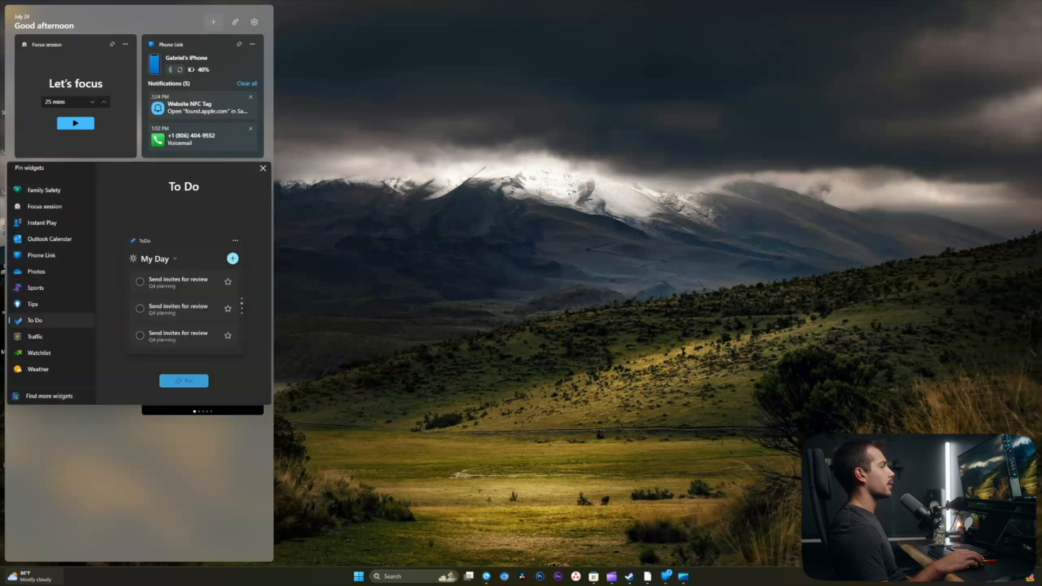
{"action": "left_click", "coordinate": [44, 189]}
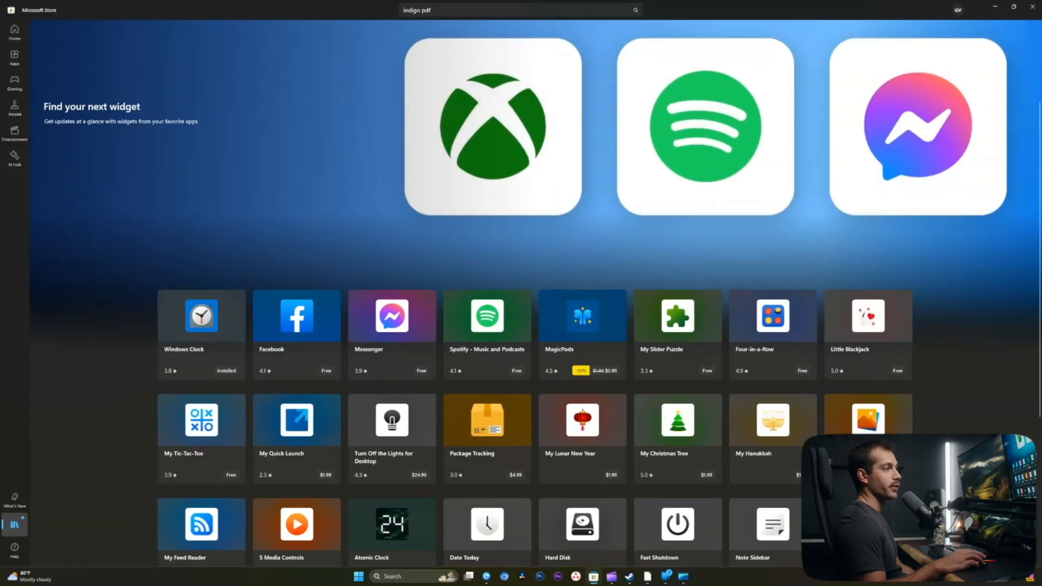
Step: Browse the Store widget catalogue to the Hard Disk widget page, then close the Store
{"action": "scroll", "scroll_direction": "down", "scroll_amount": 3}
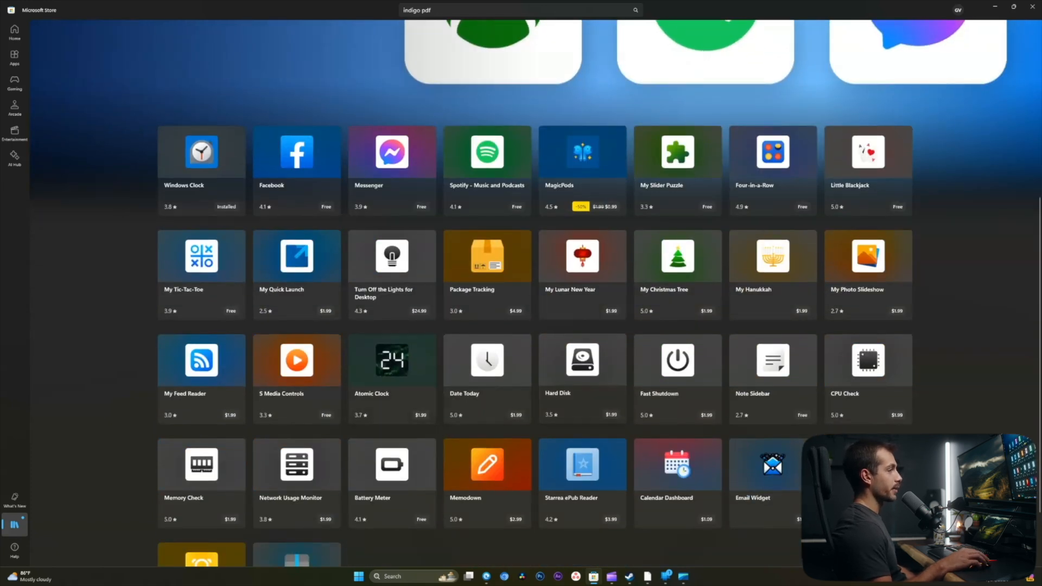
{"action": "left_click", "coordinate": [582, 359]}
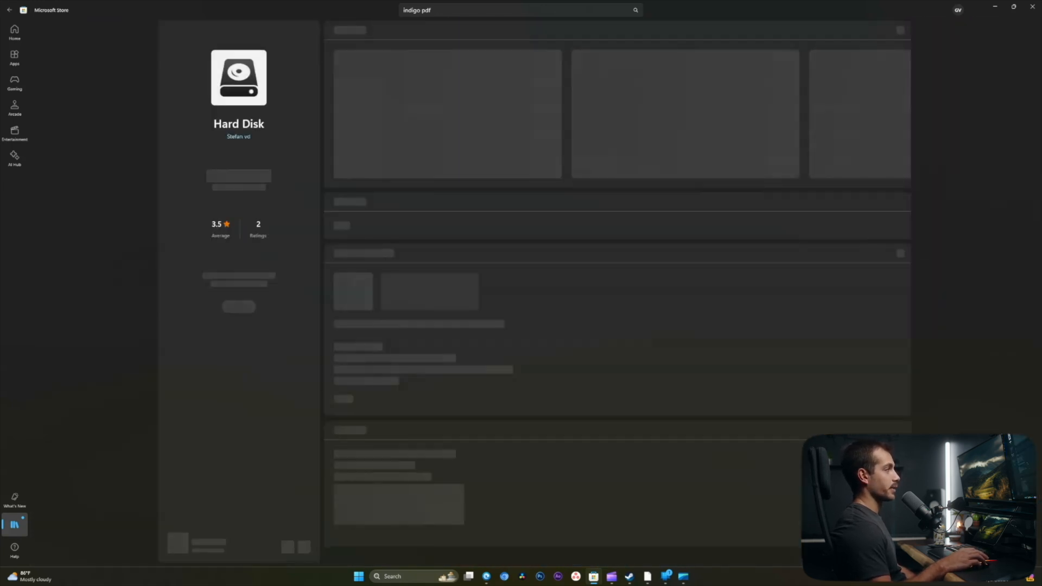
{"action": "left_click", "coordinate": [238, 171]}
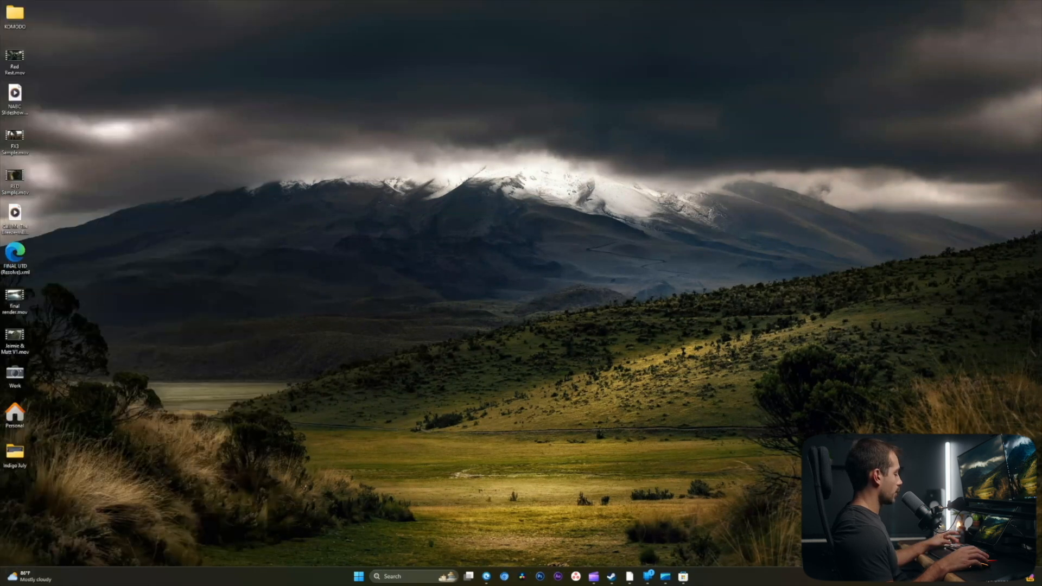
Step: Reopen the Widgets board to review the newly pinned widgets
{"action": "left_click", "coordinate": [19, 576]}
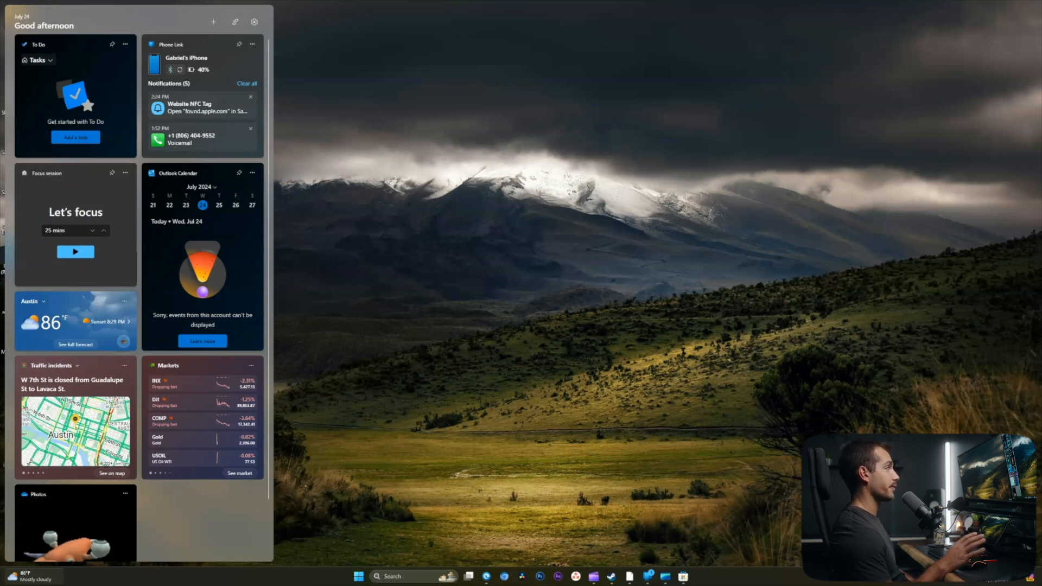
Step: Add a new To Do task titled 'reply'
{"action": "left_click", "coordinate": [75, 137]}
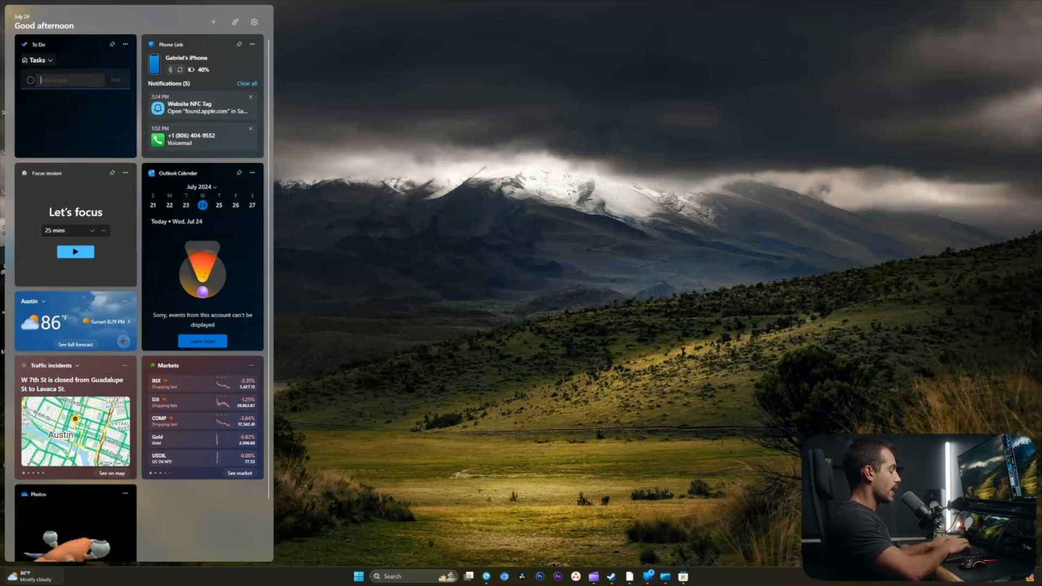
{"action": "type", "text": "reply"}
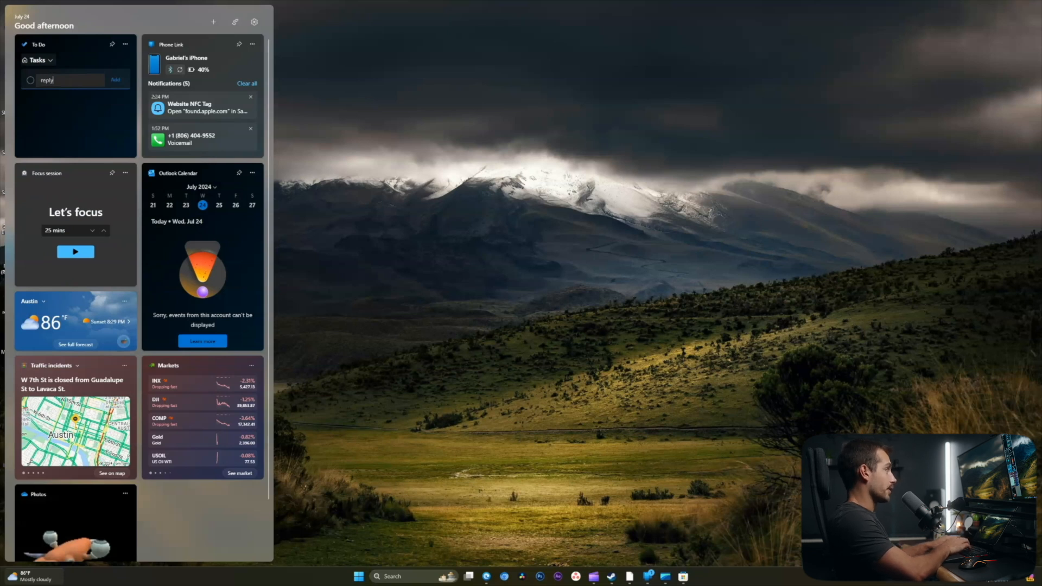